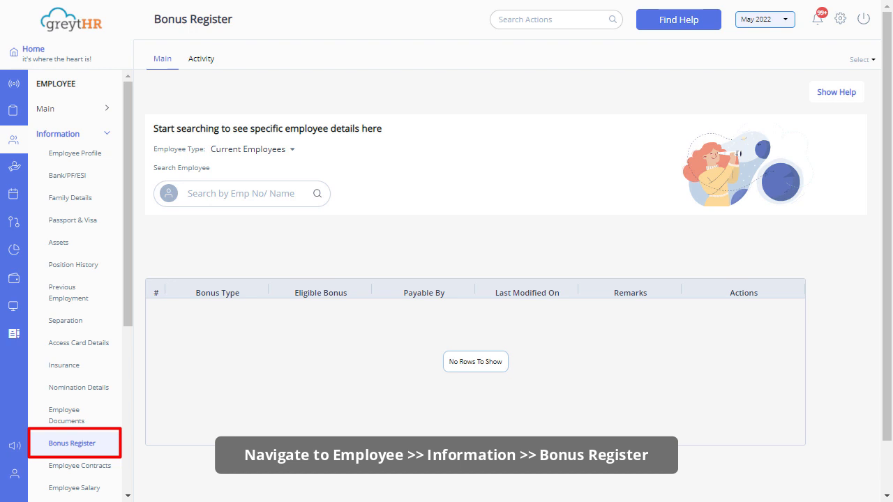
{"action": "left_click", "coordinate": [241, 193]}
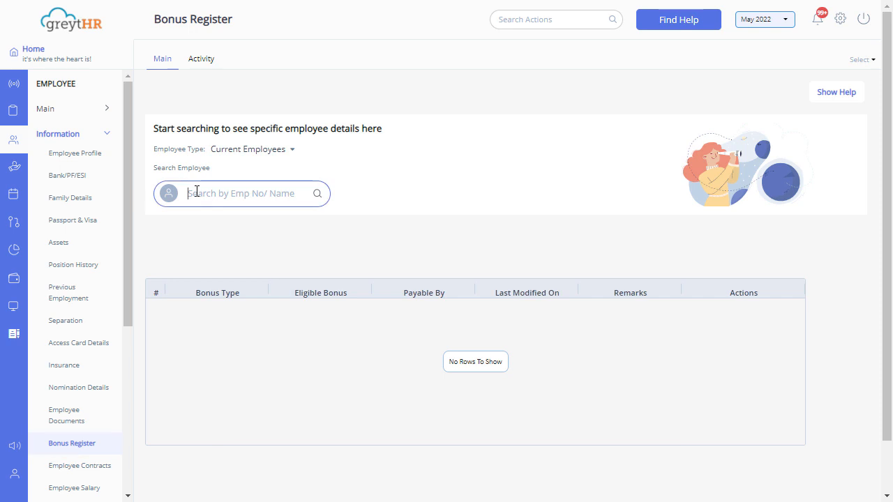
{"action": "type", "text": "raj"}
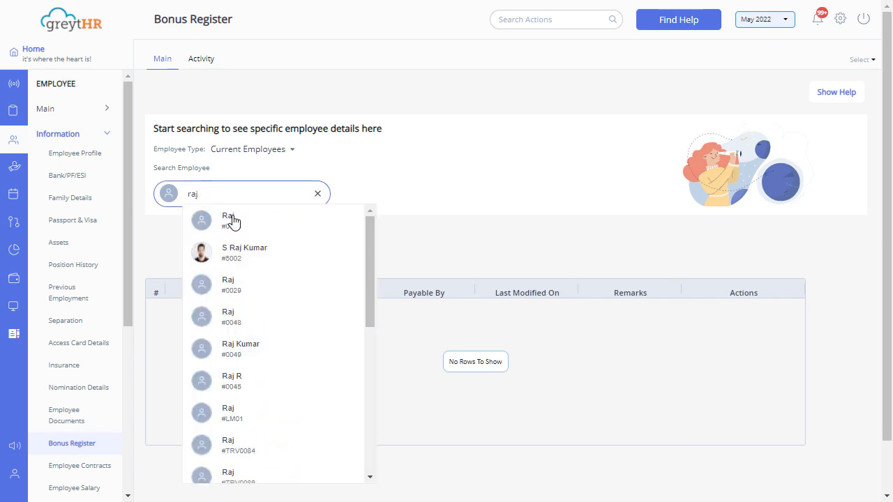
{"action": "left_click", "coordinate": [229, 218]}
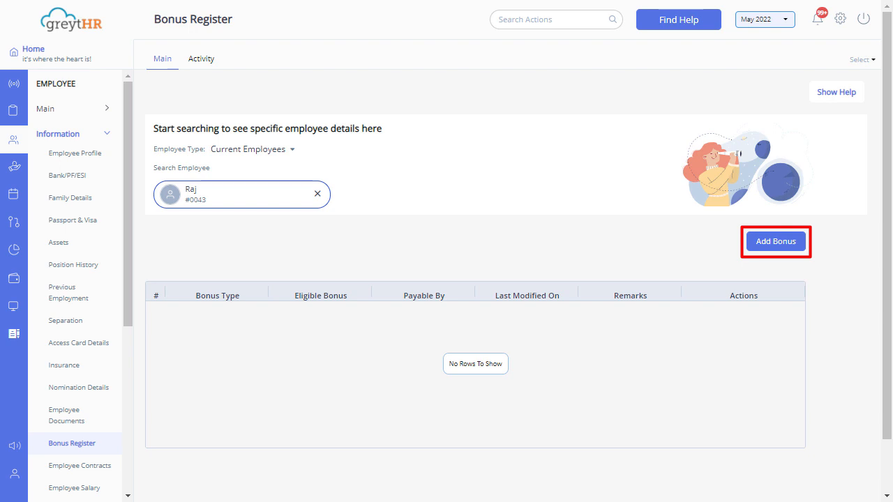
- Add a new bonus for Raj with bonus type Performance Bonus
{"action": "left_click", "coordinate": [775, 241]}
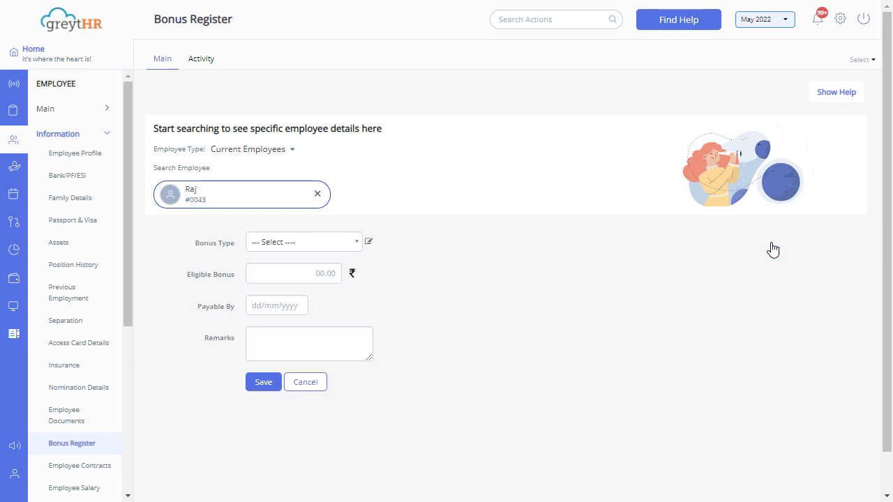
{"action": "left_click", "coordinate": [303, 242]}
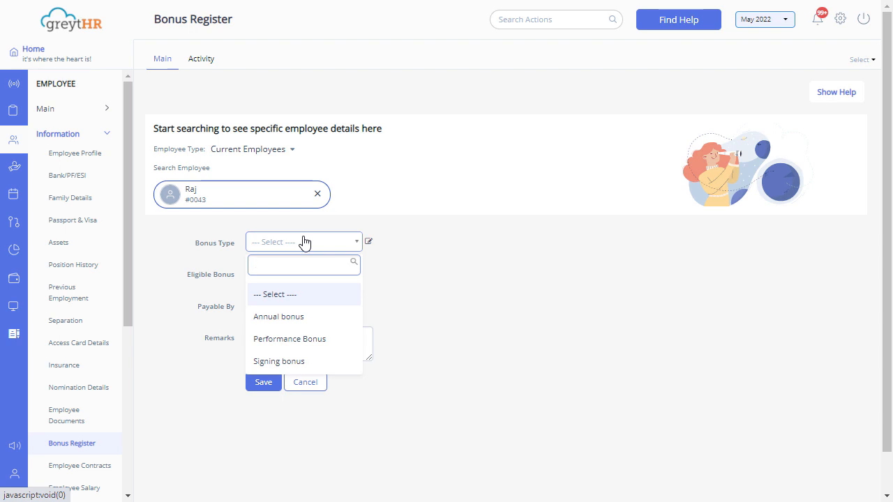
{"action": "left_click", "coordinate": [289, 338]}
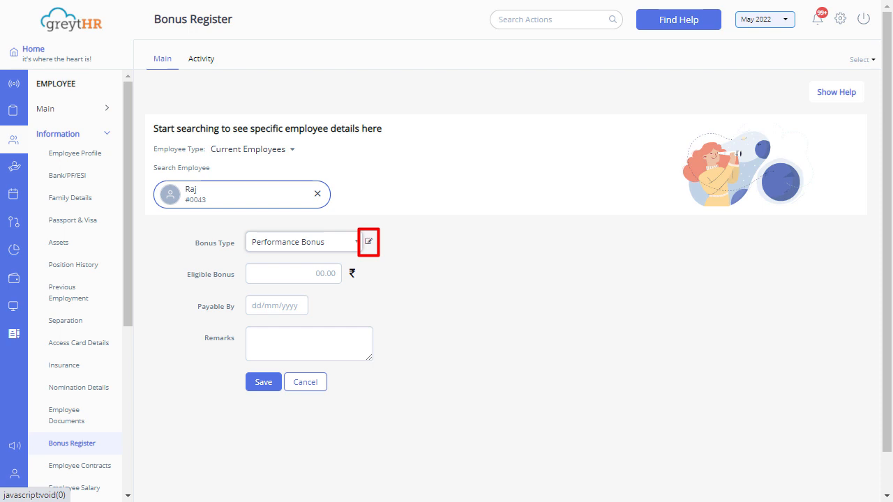
{"action": "left_click", "coordinate": [293, 272]}
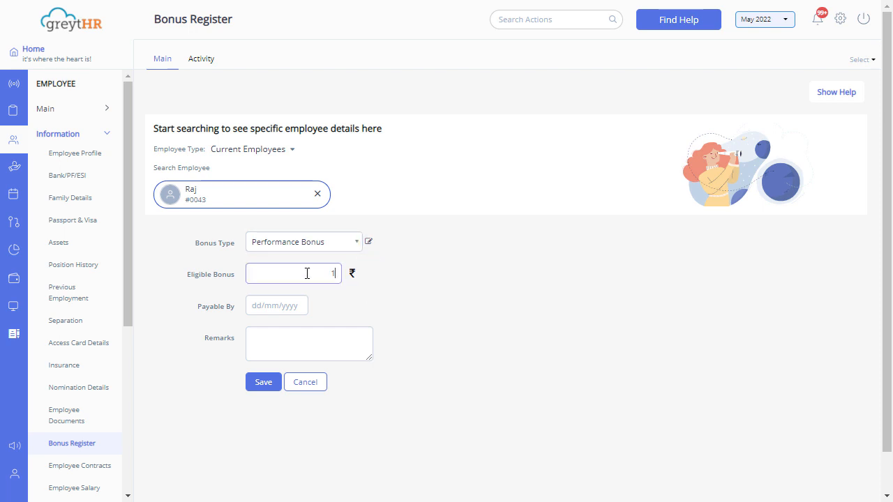
- Enter eligible bonus 10000, payable by 22 Apr 2022, and save the record
{"action": "type", "text": "10000"}
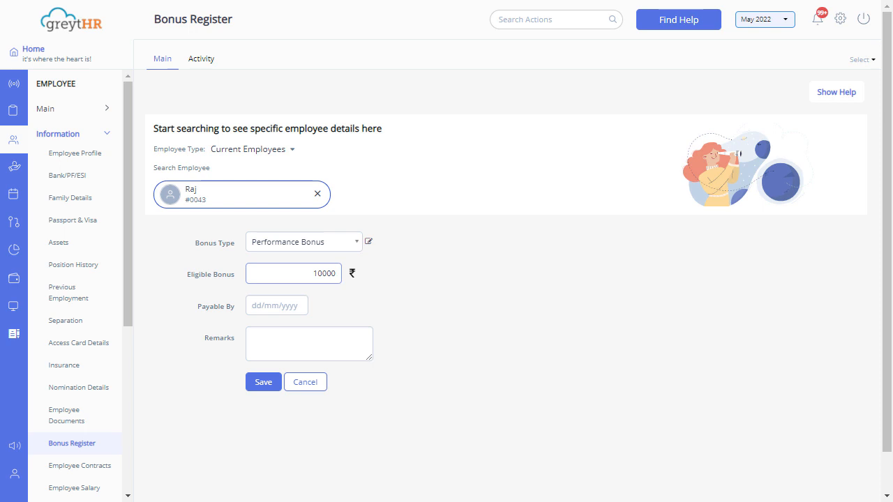
{"action": "left_click", "coordinate": [277, 306]}
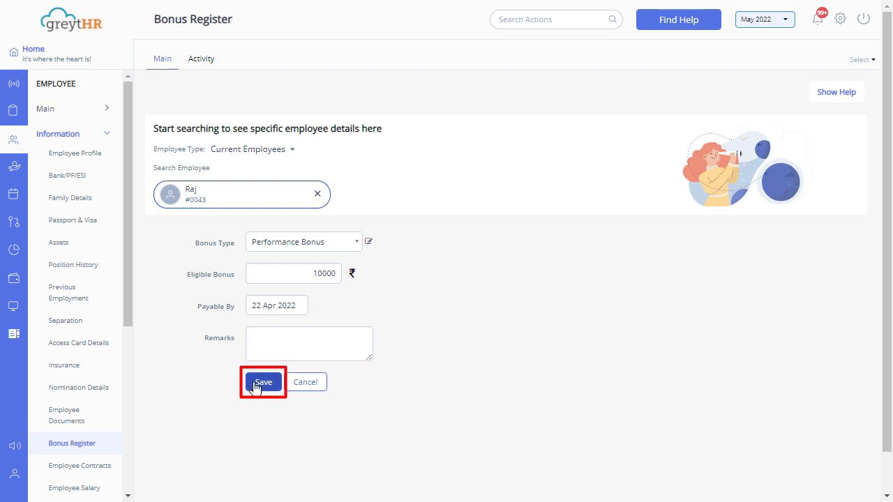
{"action": "left_click", "coordinate": [263, 382]}
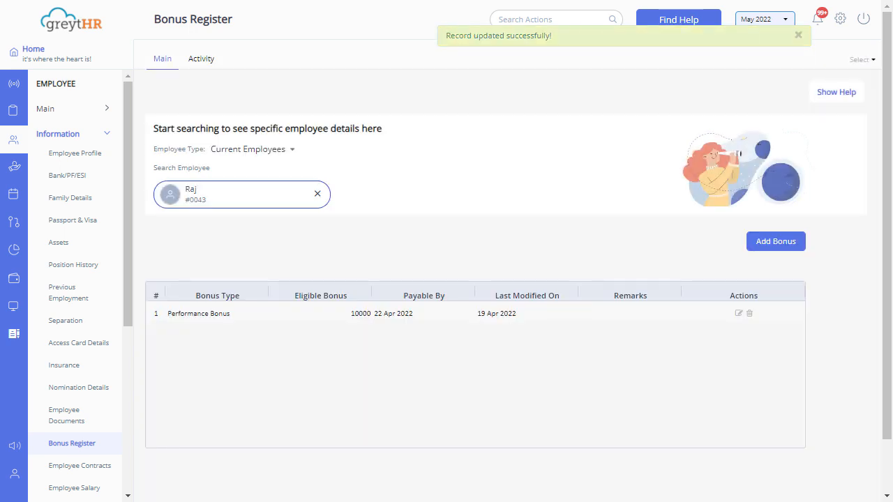